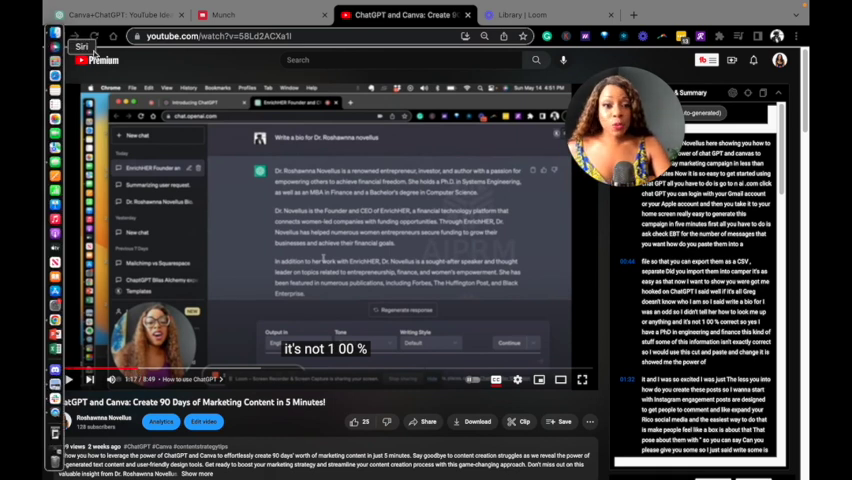
Switch to the Munch tab to reach its login page
{"action": "left_click", "coordinate": [228, 16]}
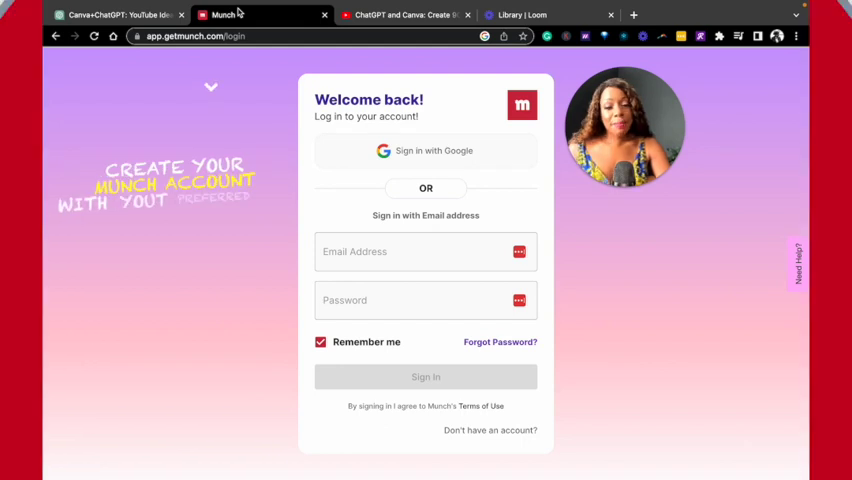
{"action": "mouse_move", "coordinate": [400, 164]}
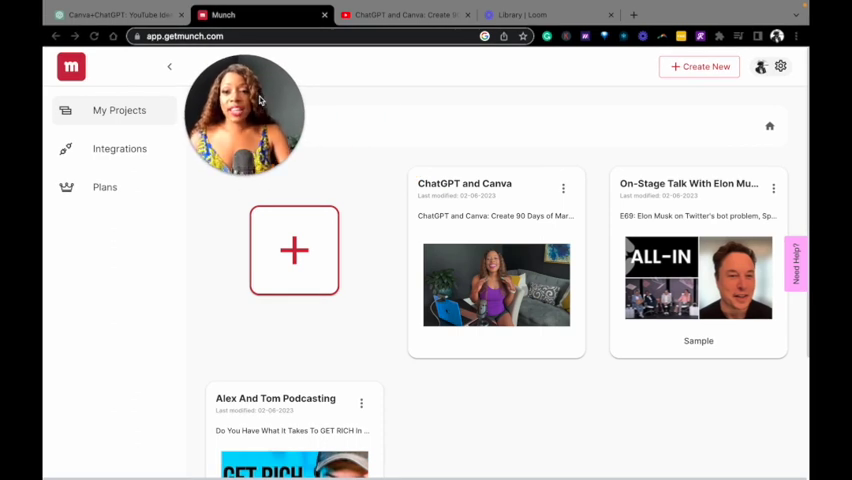
{"action": "mouse_move", "coordinate": [564, 192]}
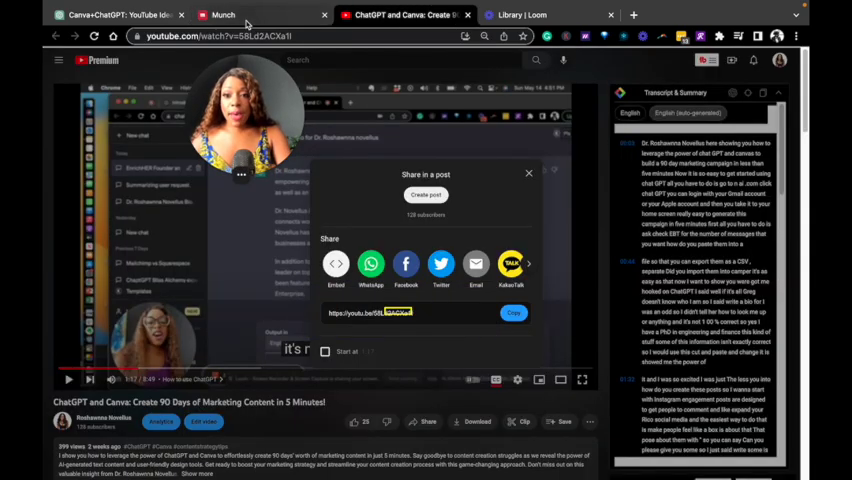
Copy the YouTube share link for the ChatGPT and Canva video
{"action": "left_click", "coordinate": [228, 16]}
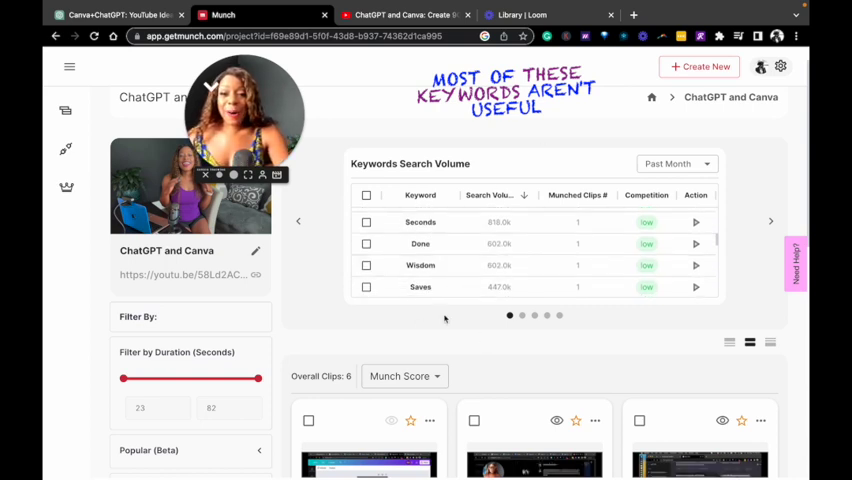
Scroll the Munch project to review the six generated clips with scores and time ranges
{"action": "scroll", "scroll_direction": "down", "scroll_amount": 3}
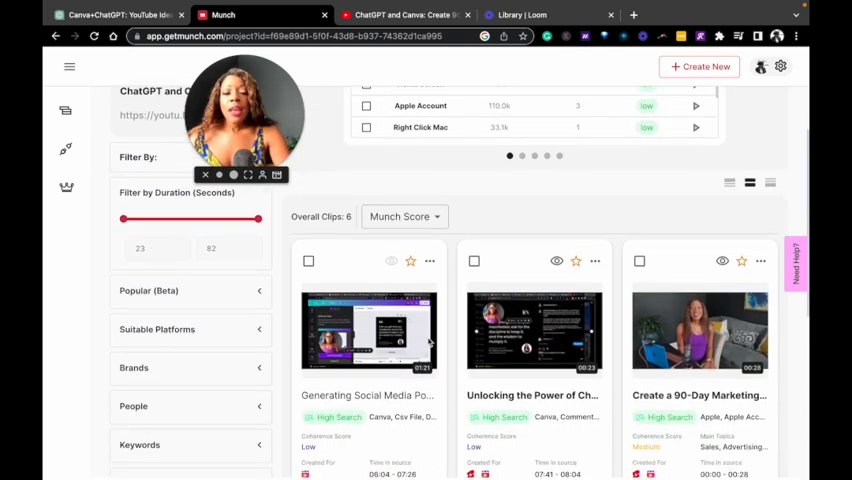
{"action": "scroll", "scroll_direction": "down", "scroll_amount": 3}
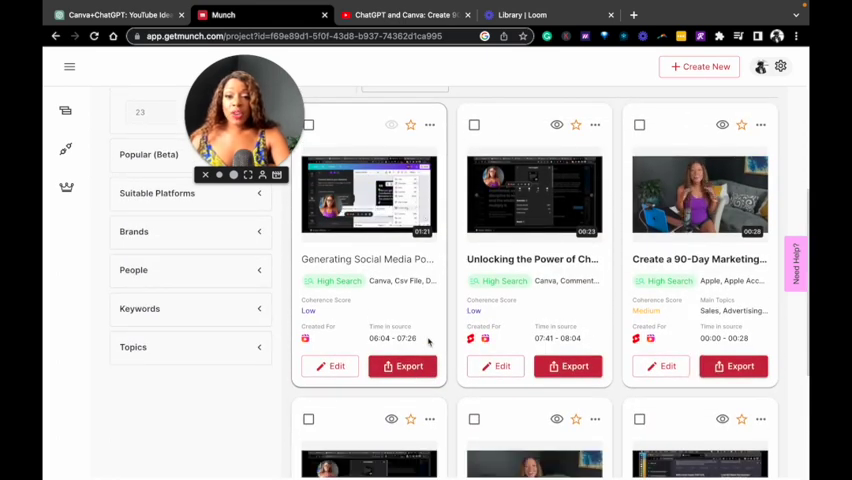
{"action": "mouse_move", "coordinate": [390, 282]}
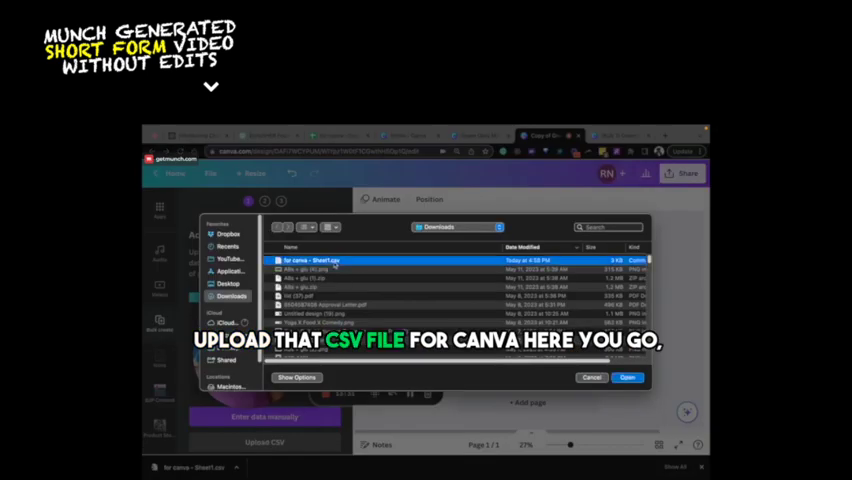
Upload the quotes CSV and connect the template's quote text to its data field
{"action": "left_click", "coordinate": [626, 378]}
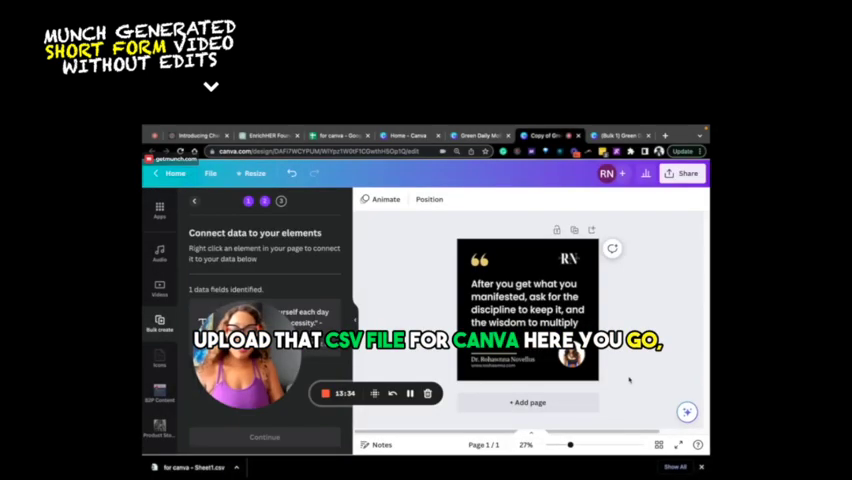
{"action": "right_click", "coordinate": [520, 284]}
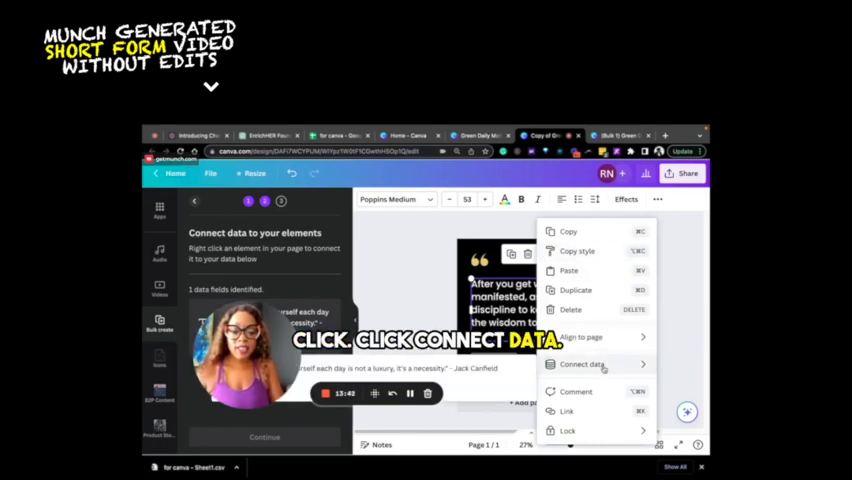
{"action": "left_click", "coordinate": [584, 364]}
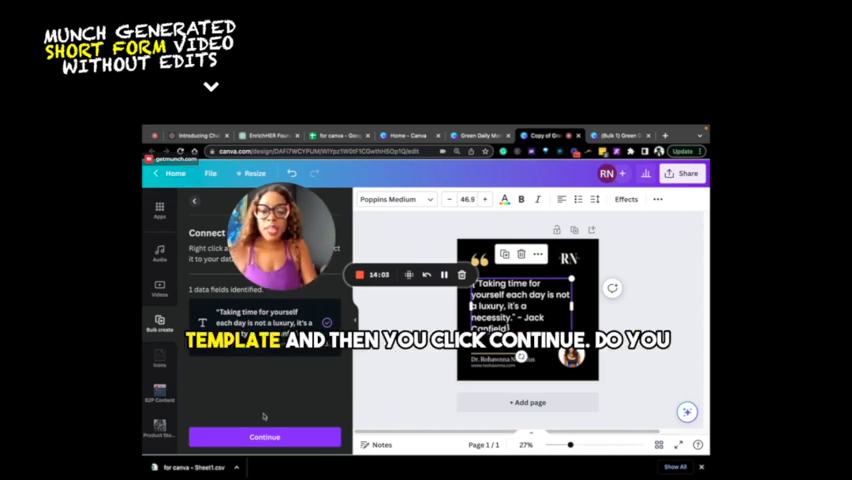
Apply the data to the selected quotes and generate 29 quote pages
{"action": "left_click", "coordinate": [264, 436]}
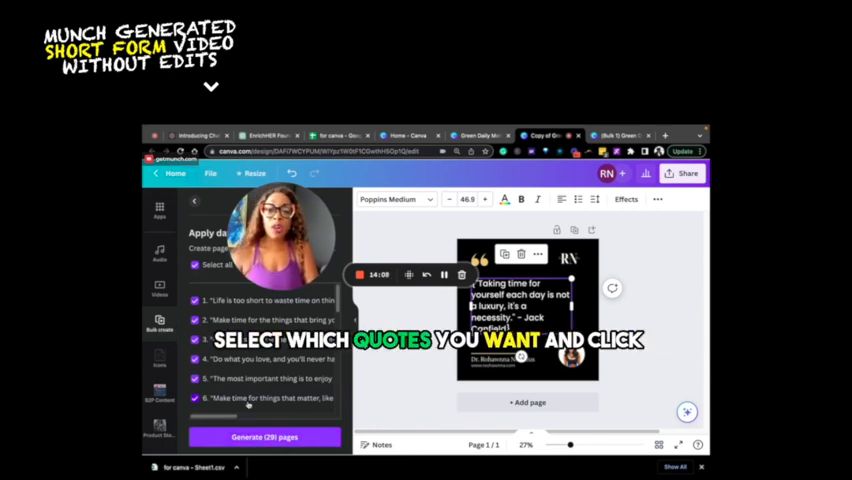
{"action": "left_click", "coordinate": [268, 436]}
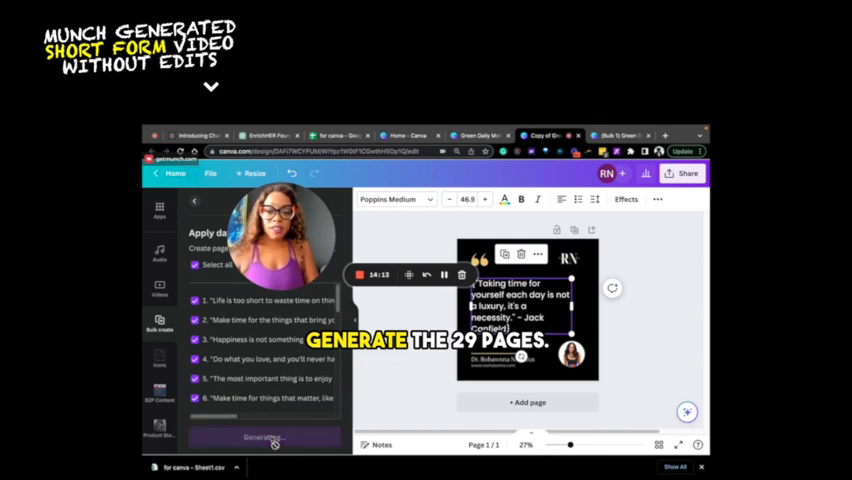
{"action": "left_click", "coordinate": [264, 436]}
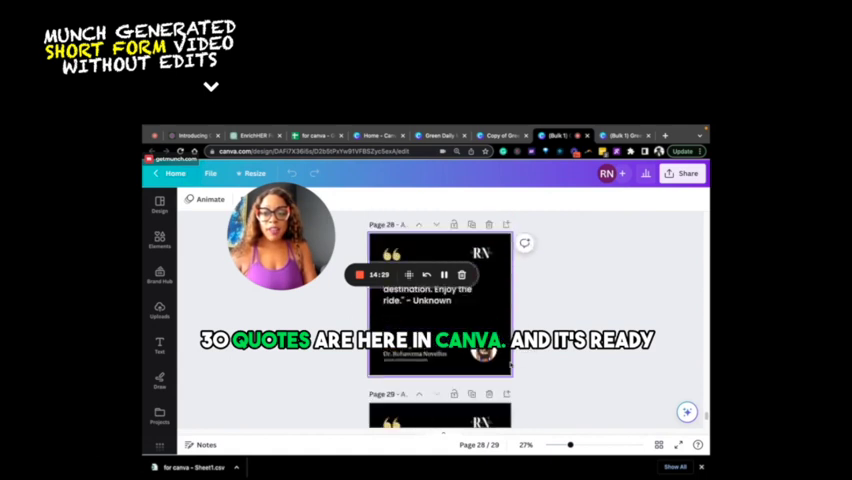
{"action": "scroll", "scroll_direction": "down", "scroll_amount": 3}
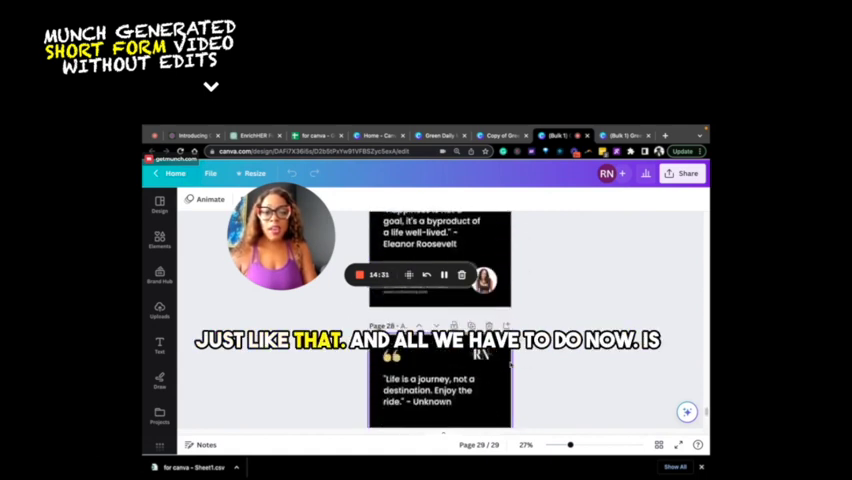